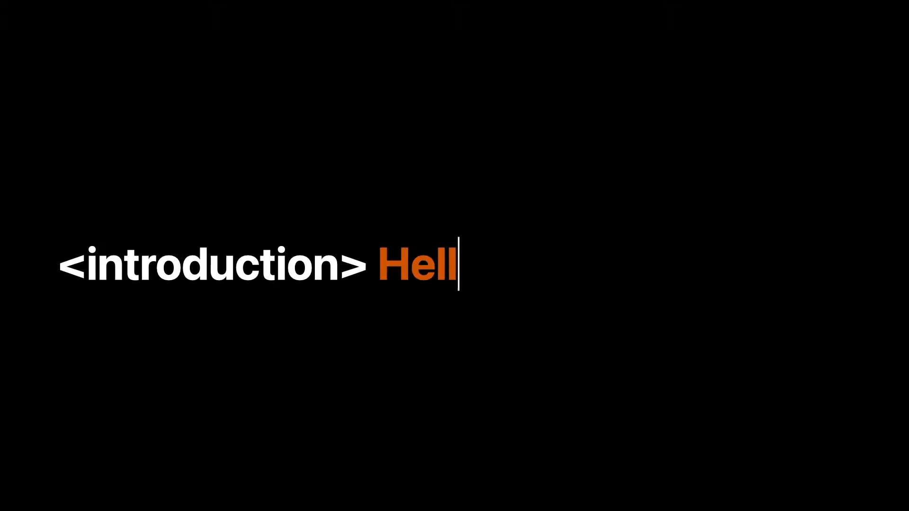
pyautogui.write('o </introdu')
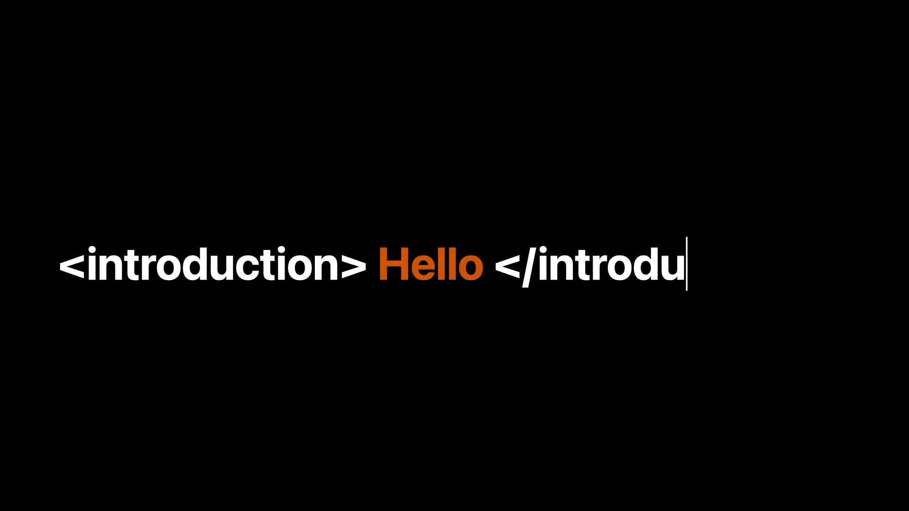